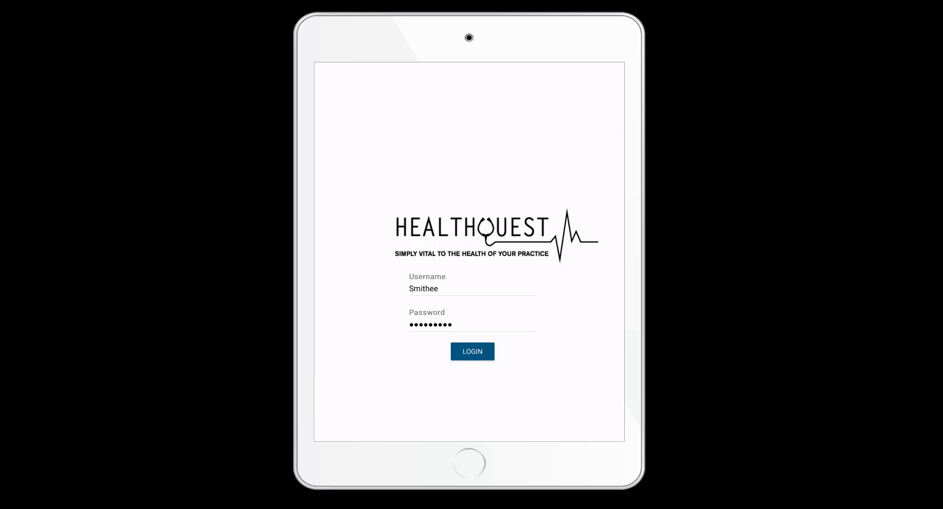
# Step: Log in to Healthquest to reach the day's schedule with two repeat exams
pyautogui.click(472, 351)
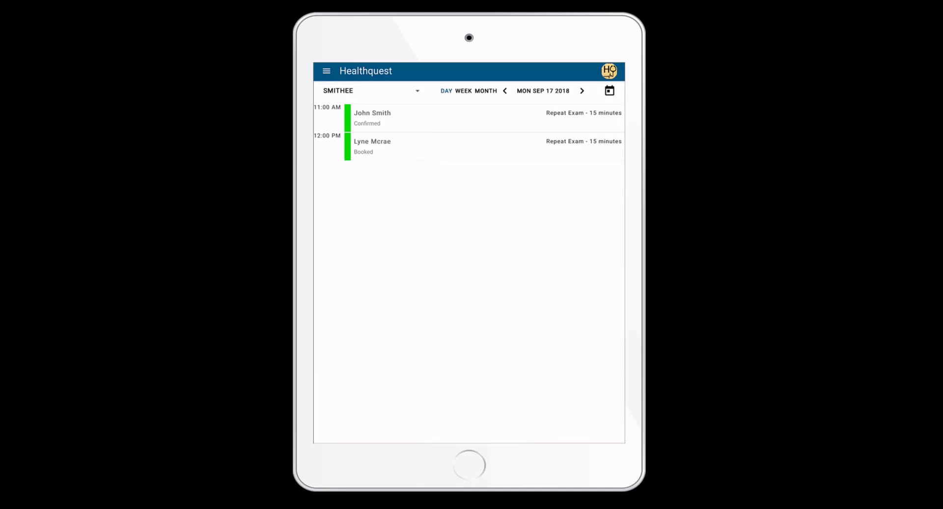
# Step: Open the Dictation screen from the hamburger menu on the tablet app
pyautogui.click(326, 72)
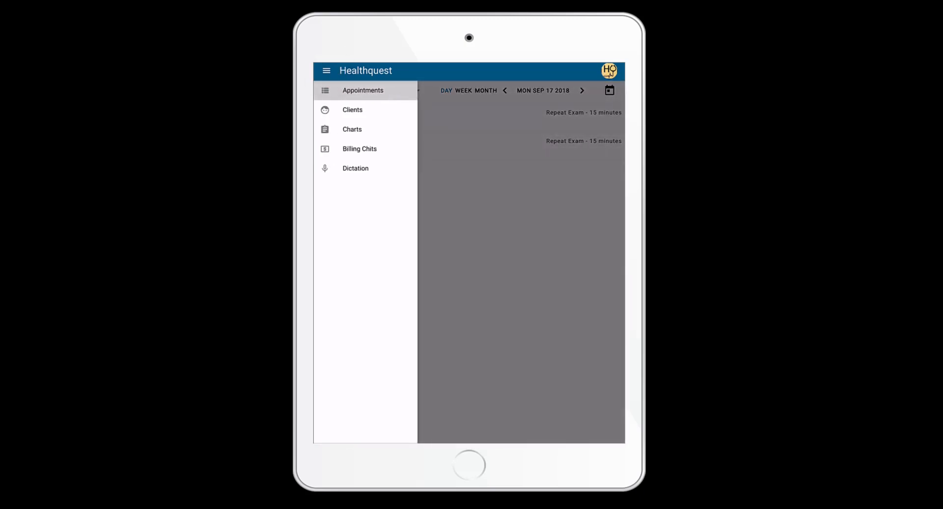
pyautogui.click(355, 167)
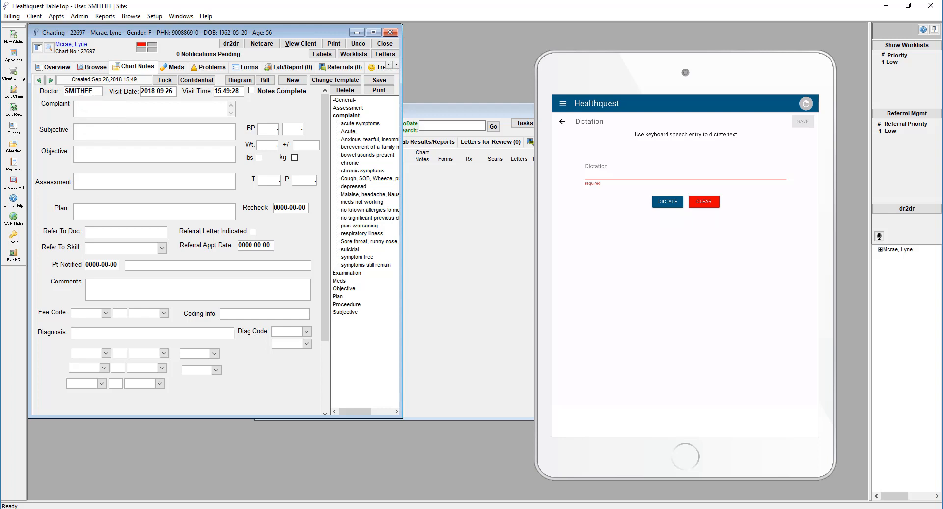
# Step: Dictate the note 'Save a dictation for later' on the tablet and save it
pyautogui.click(666, 202)
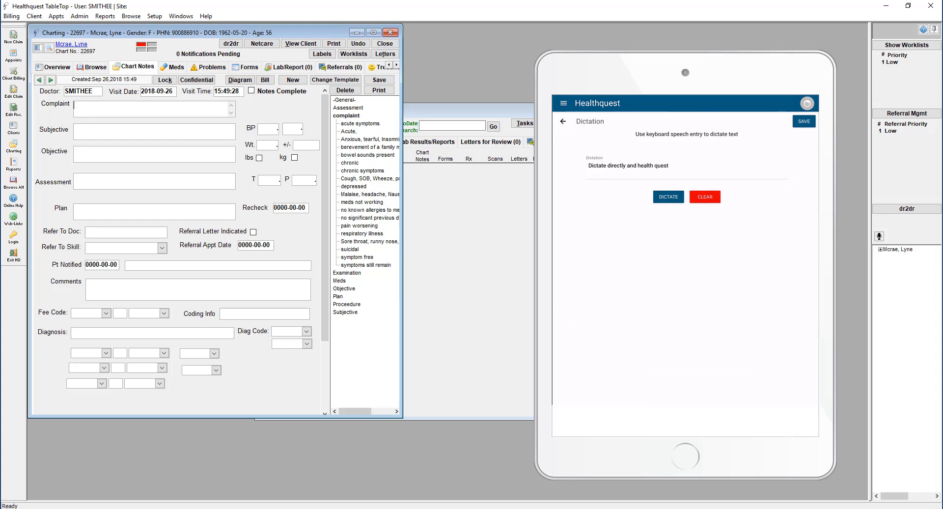
pyautogui.click(803, 120)
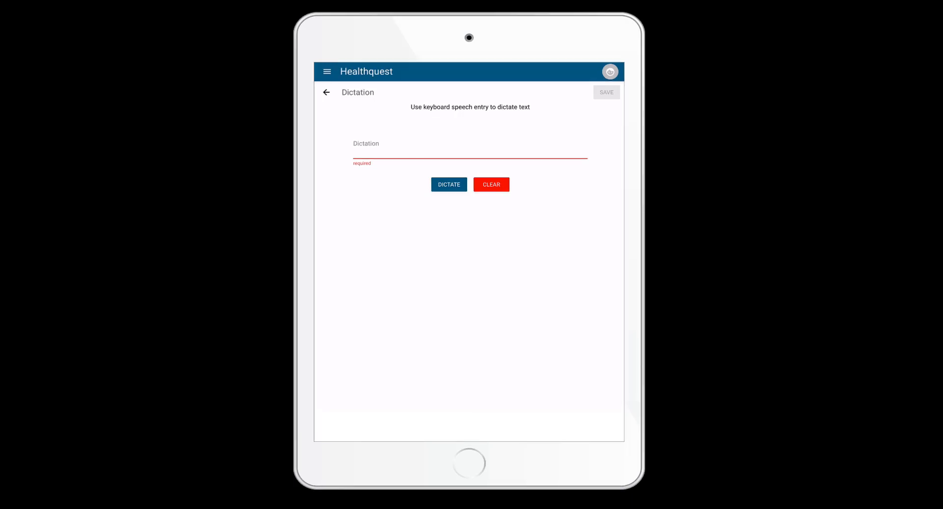
pyautogui.click(448, 184)
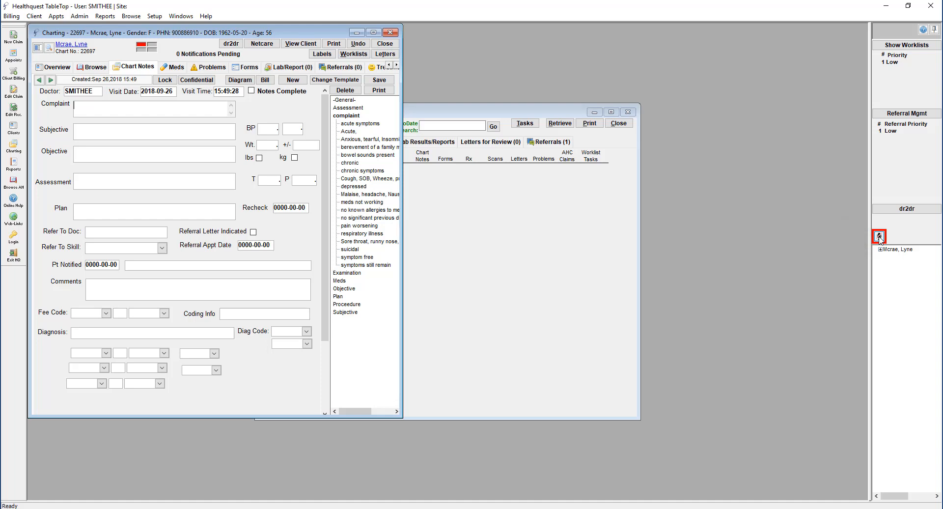
# Step: Open the Dictated Notes list from the dr2dr panel's microphone icon
pyautogui.click(878, 235)
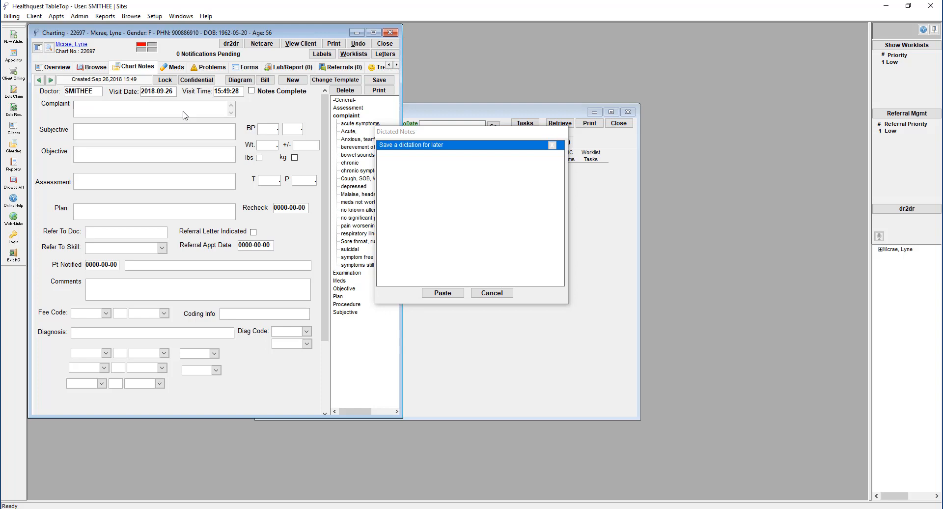
pyautogui.moveTo(449, 157)
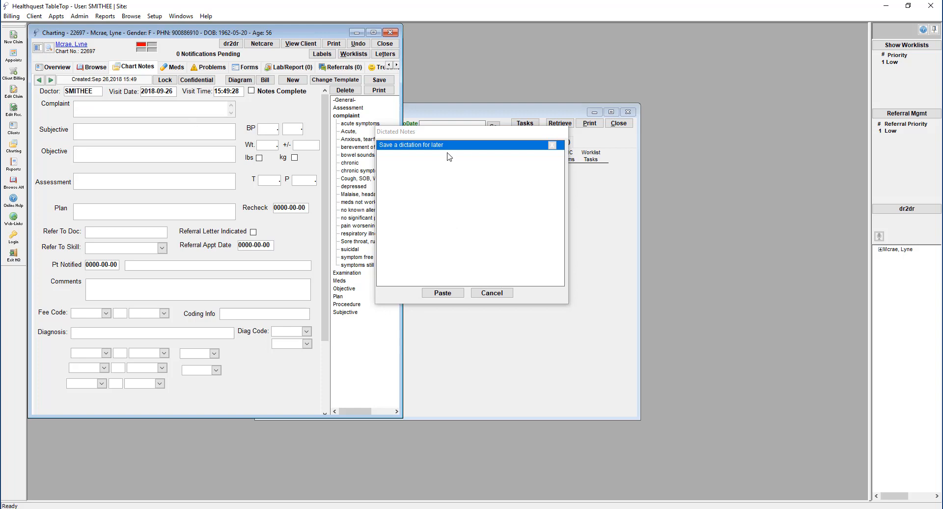
# Step: Paste 'Save a dictation for later' into Lyne's Complaint field
pyautogui.click(442, 292)
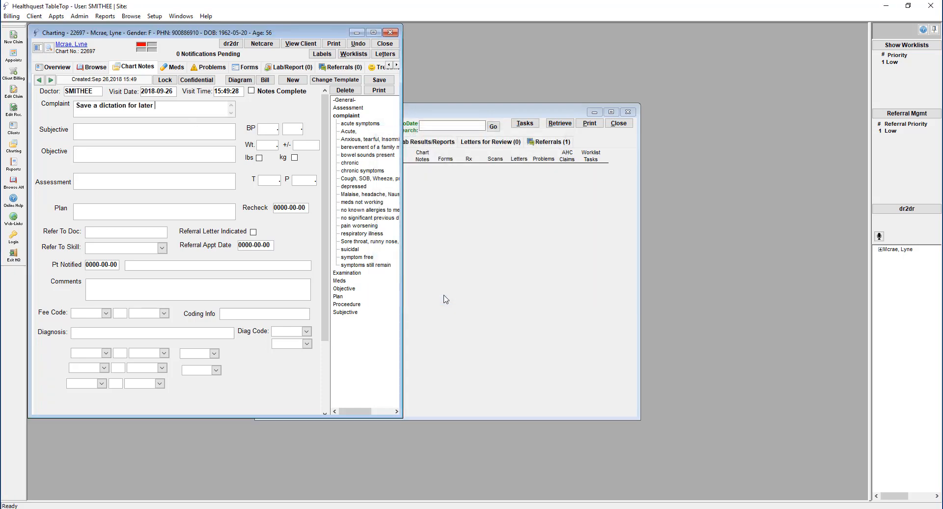